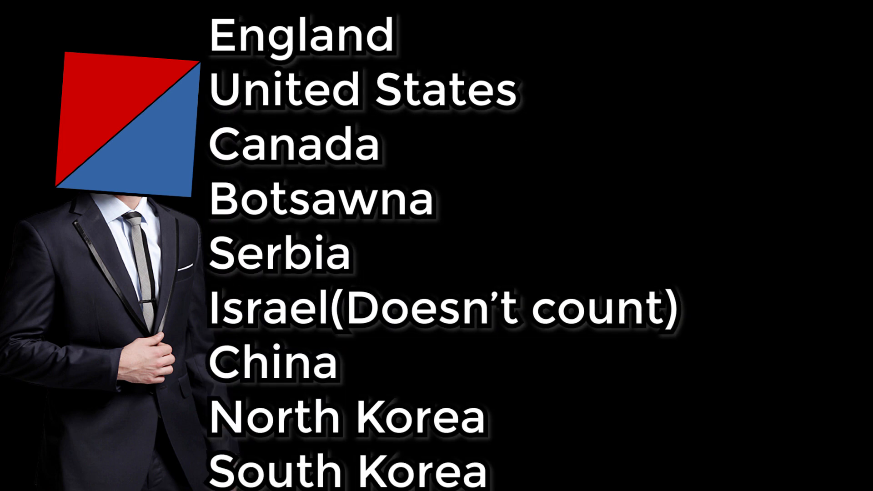
scroll(down, 3)
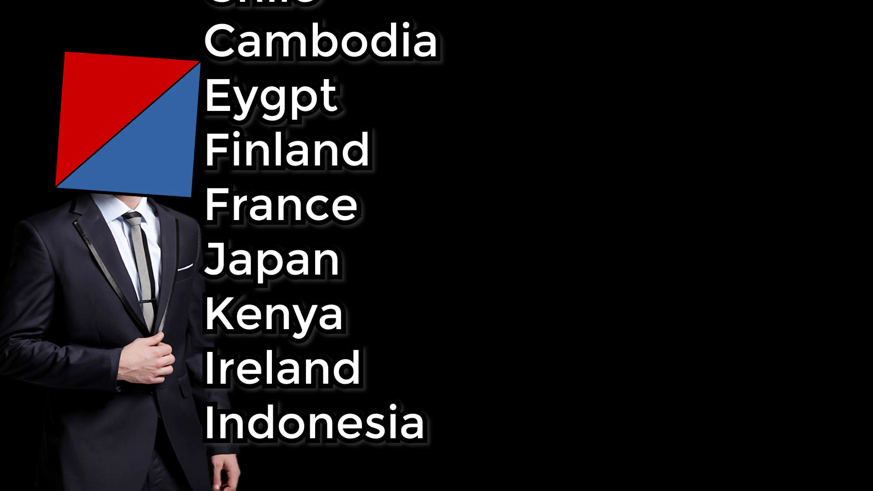